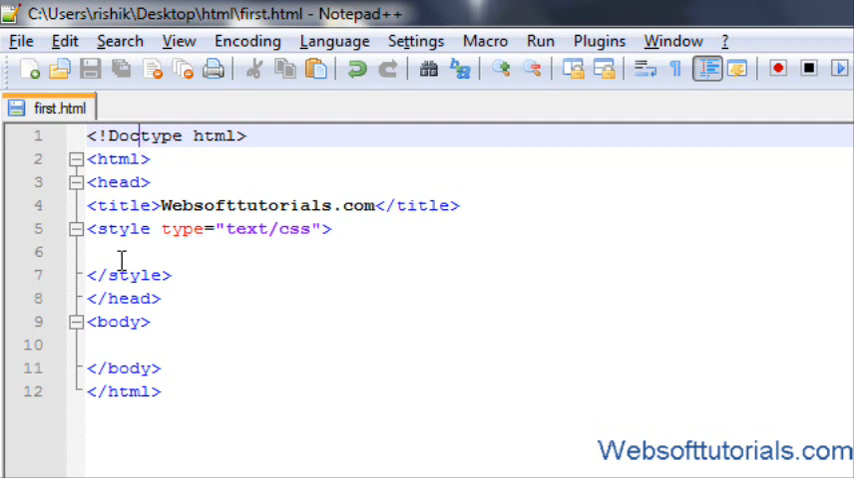
pyautogui.write('#')
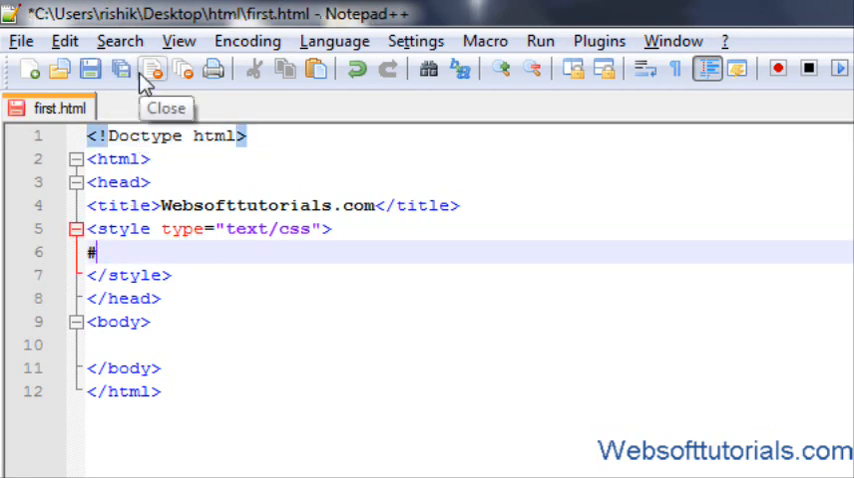
pyautogui.write('div')
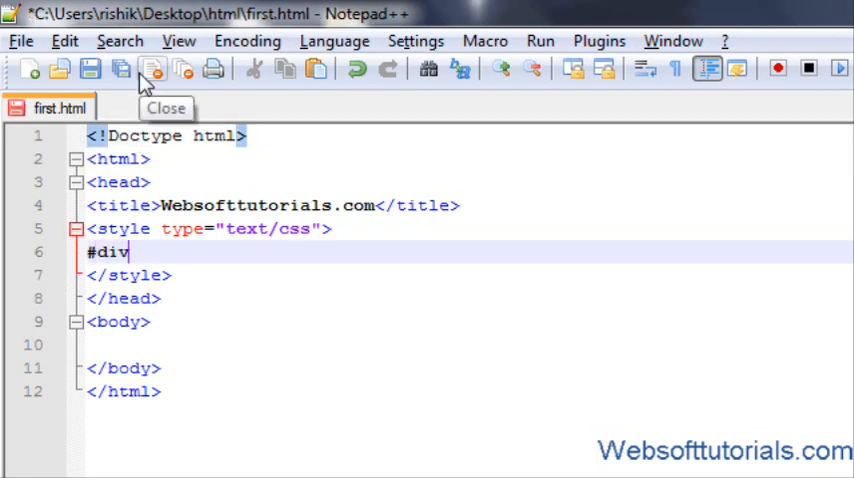
pyautogui.write('1{')
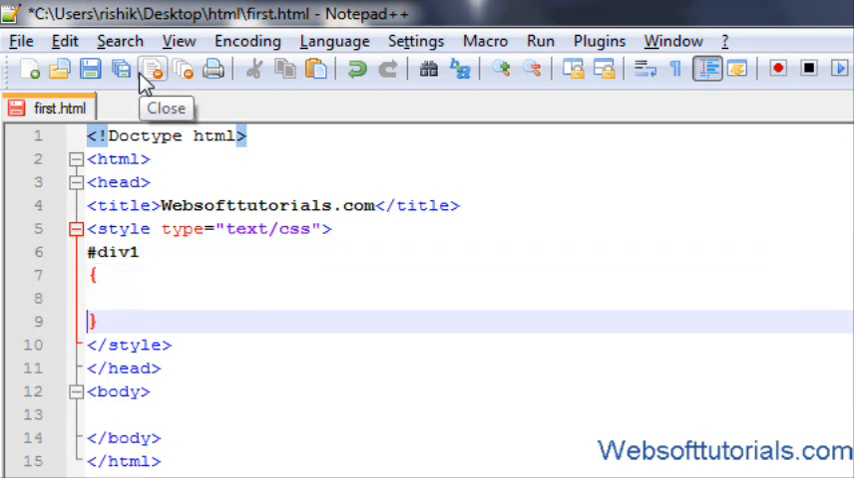
pyautogui.write('bor')
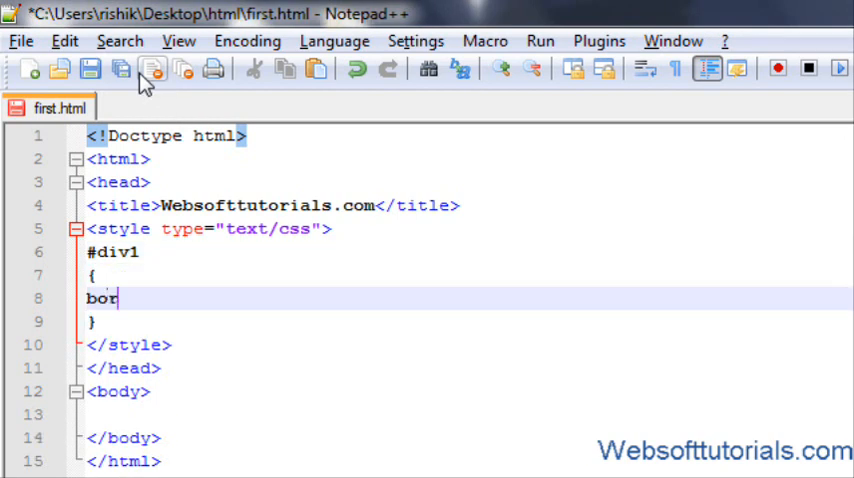
pyautogui.write('der:1')
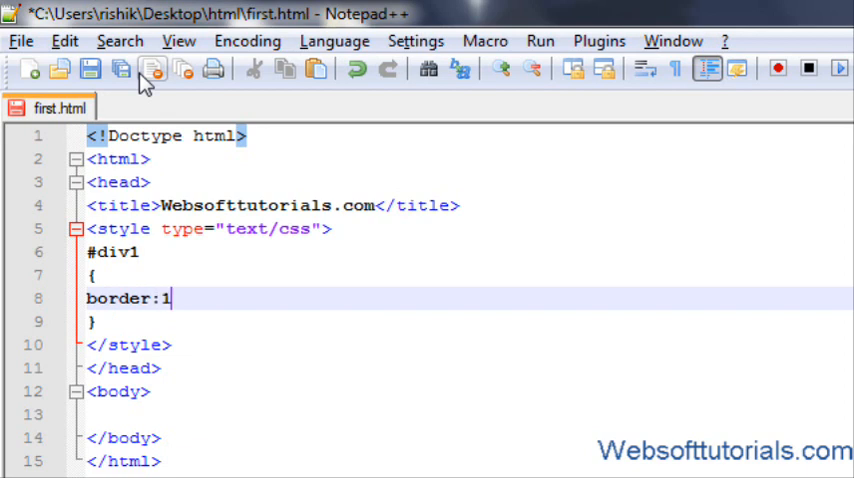
pyautogui.write('px solid;')
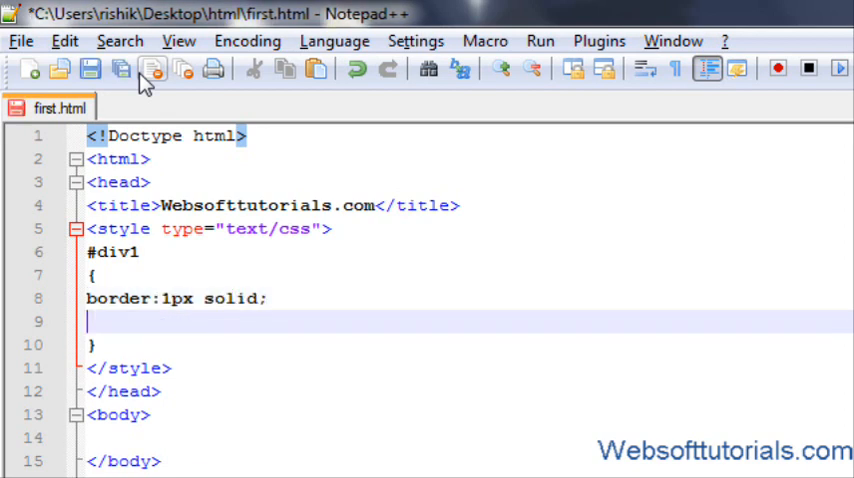
pyautogui.write('width:')
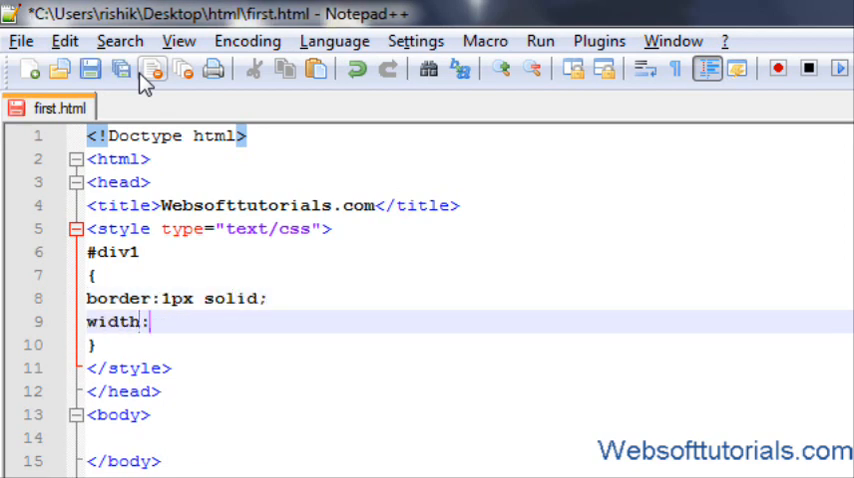
pyautogui.write('200px;')
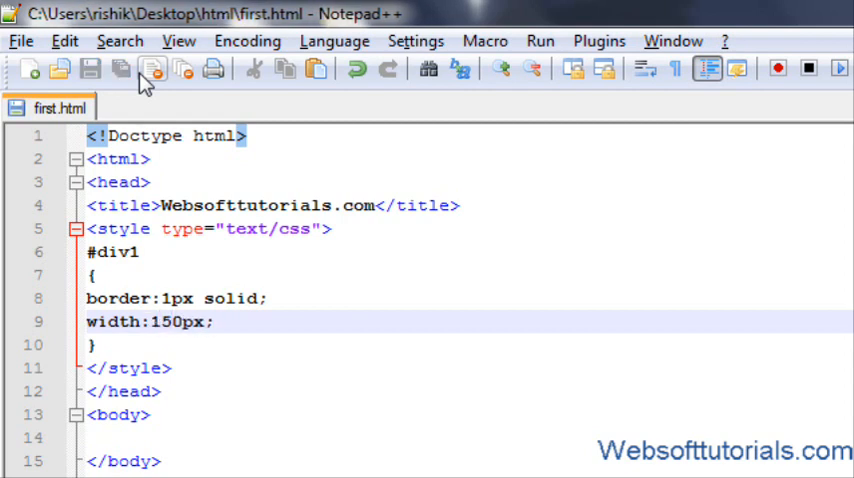
pyautogui.write('height:')
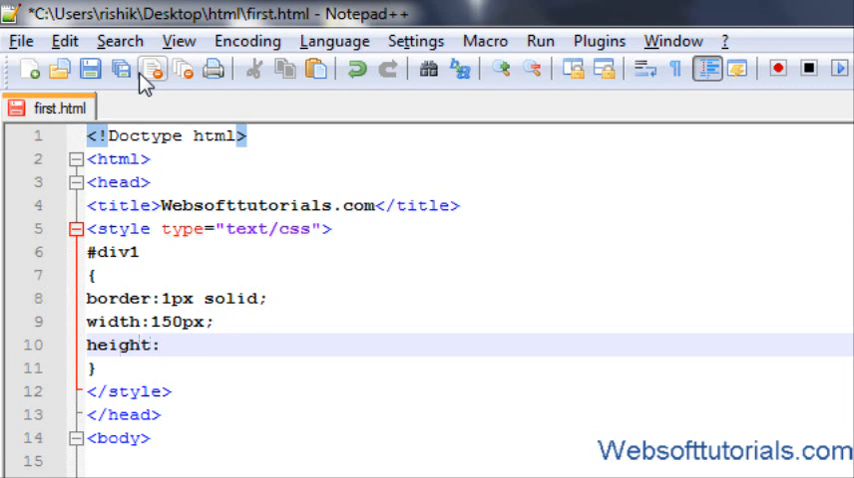
pyautogui.write('50px;')
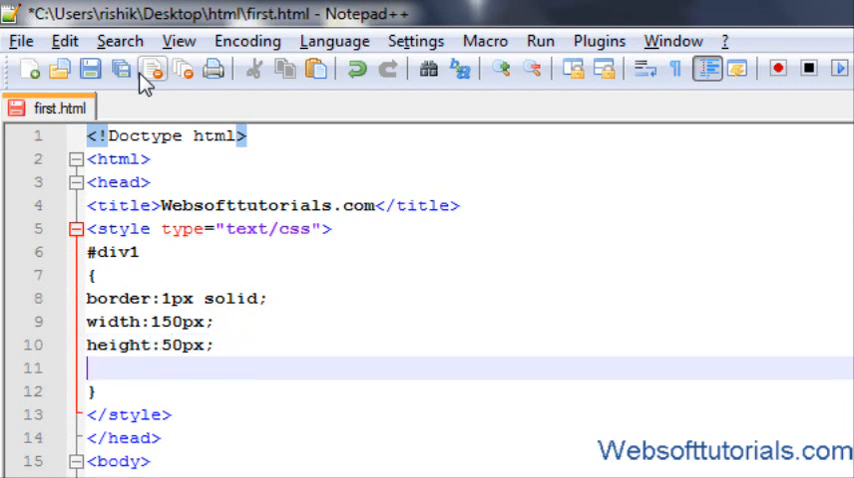
pyautogui.write('background-')
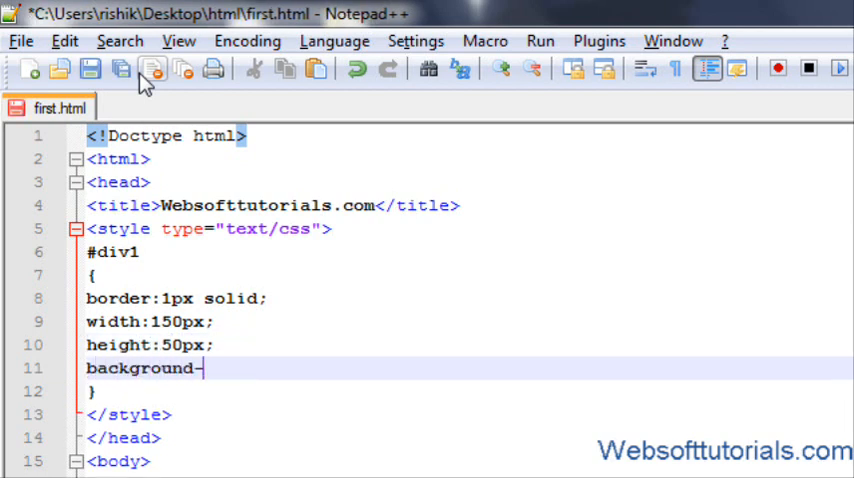
pyautogui.write('color:')
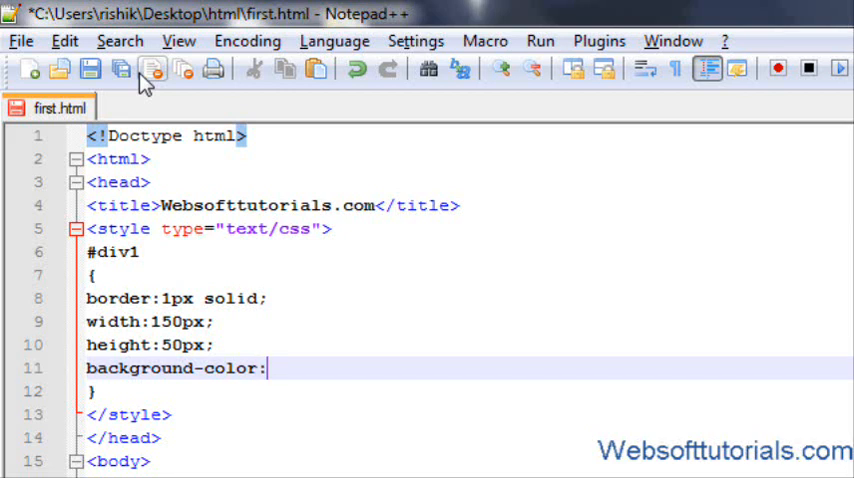
pyautogui.write('blue;')
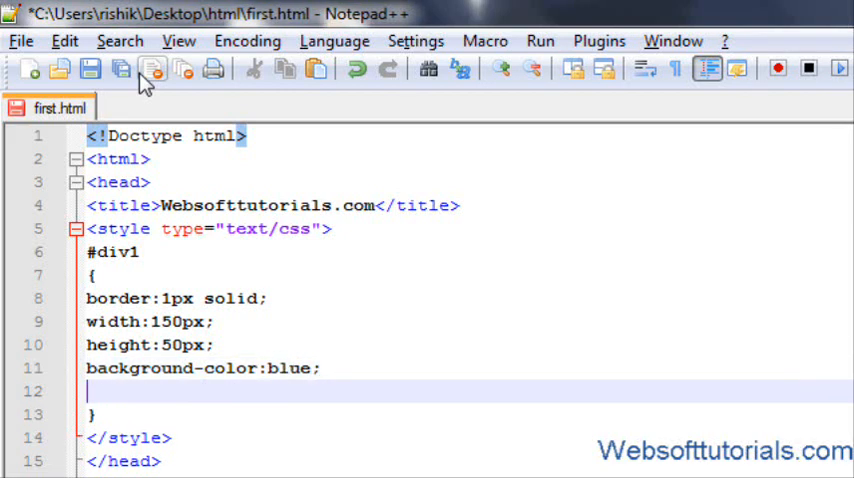
pyautogui.write('color:wh')
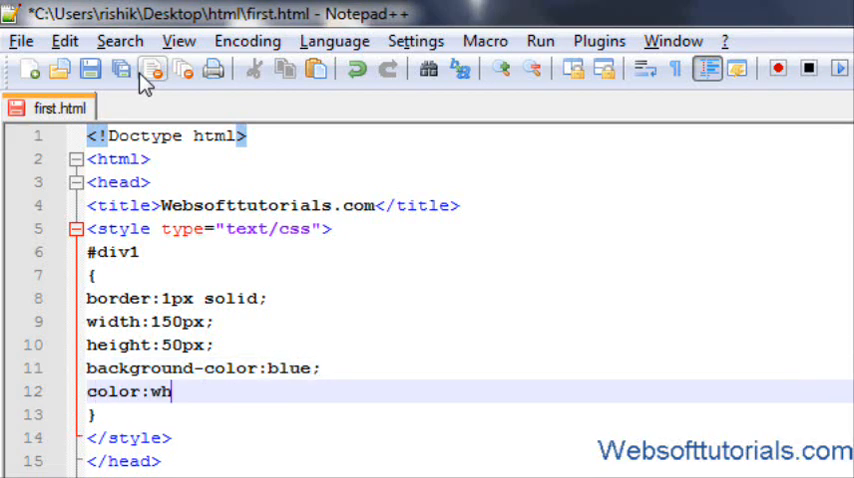
pyautogui.write('ite;')
pyautogui.write('<')
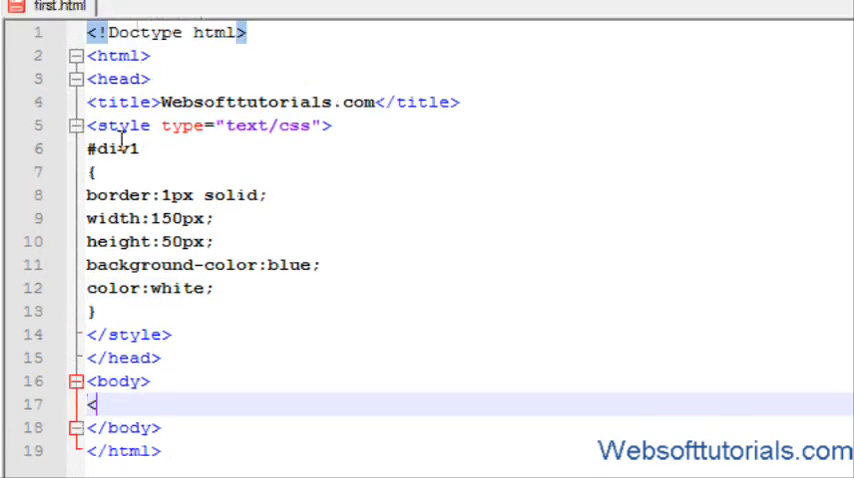
pyautogui.write('div id="')
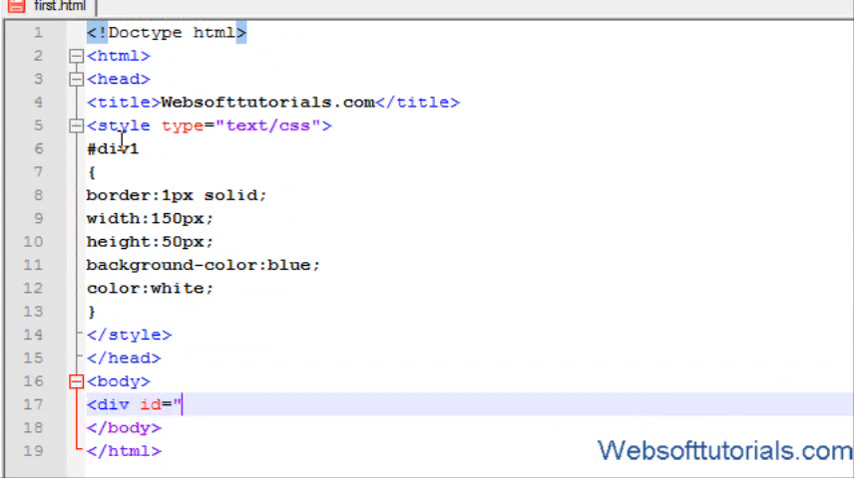
pyautogui.write('div1')
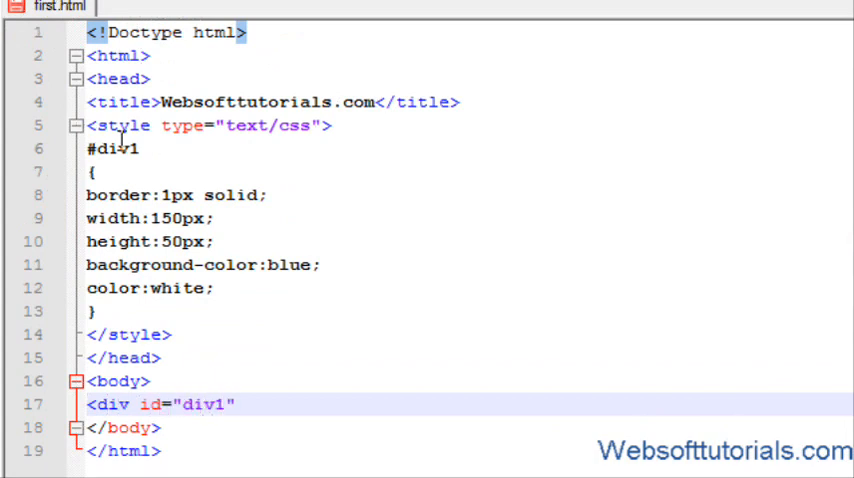
pyautogui.write('><div')
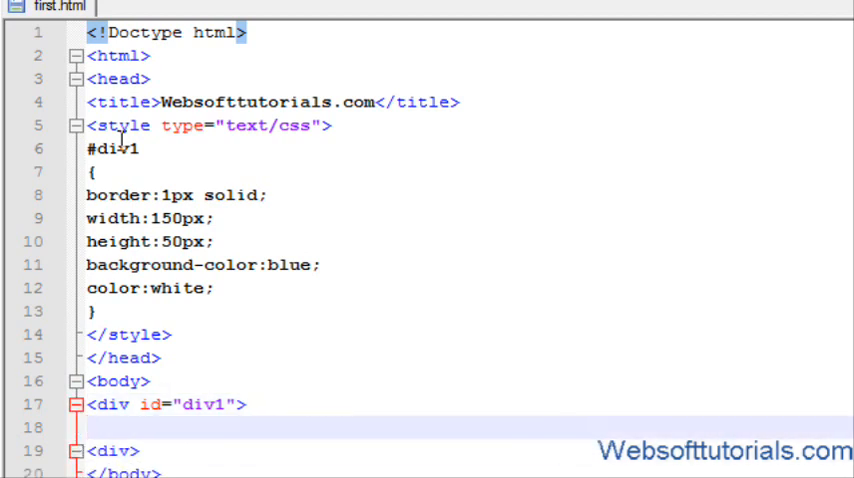
pyautogui.write('Make me')
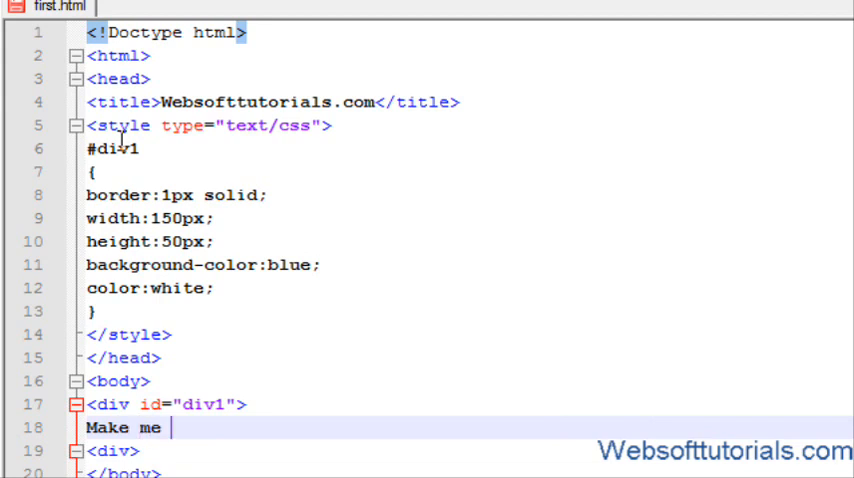
pyautogui.write('in')
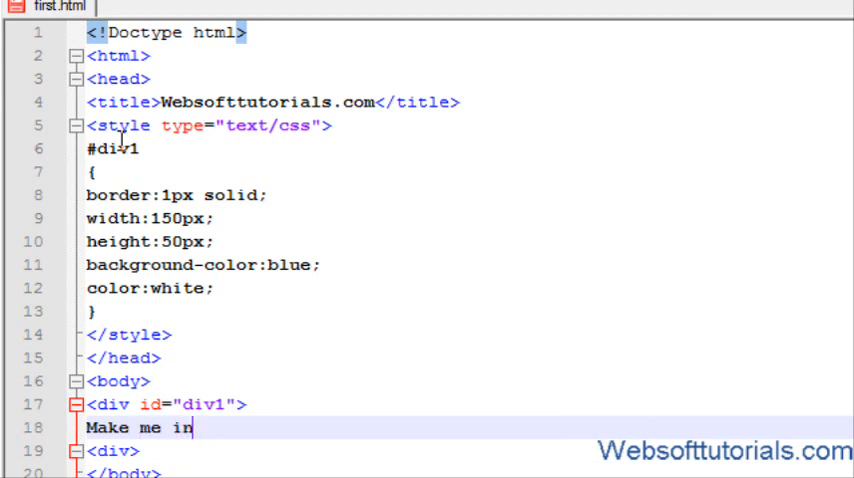
pyautogui.write('the c')
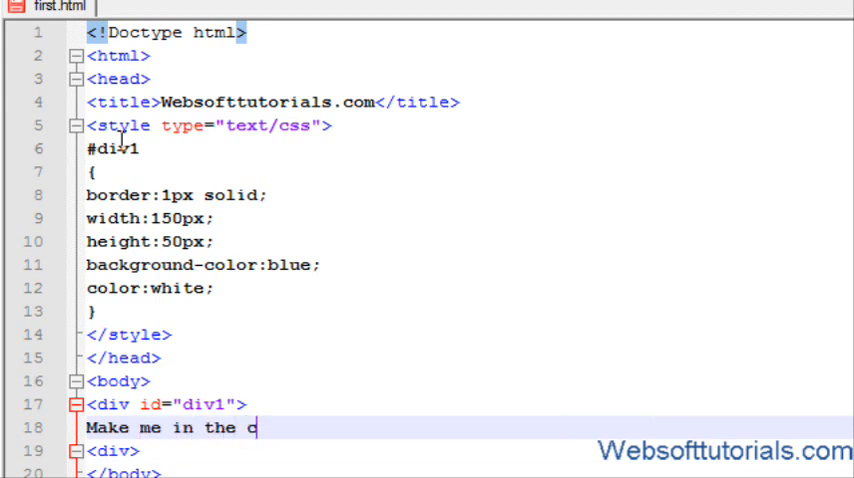
pyautogui.write('enter of the p')
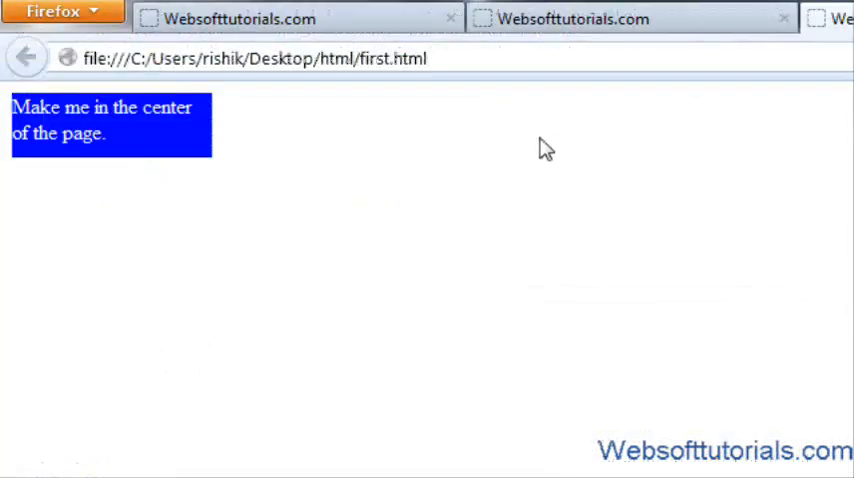
pyautogui.moveTo(143, 168)
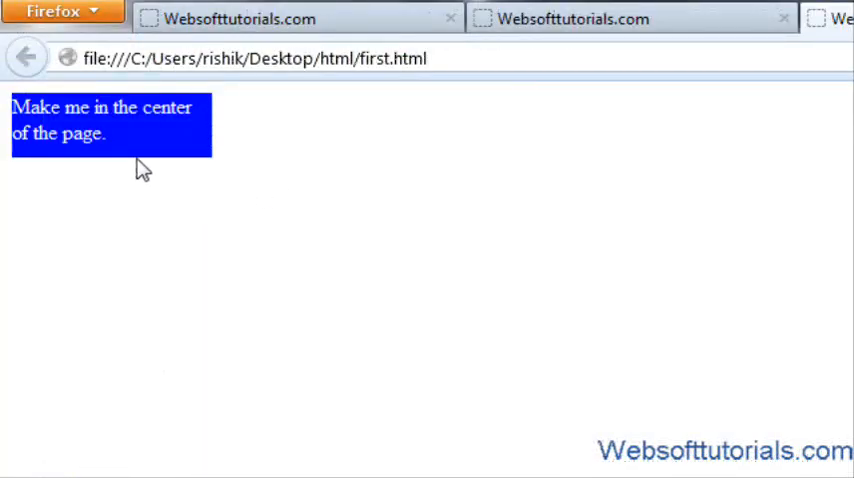
pyautogui.moveTo(120, 165)
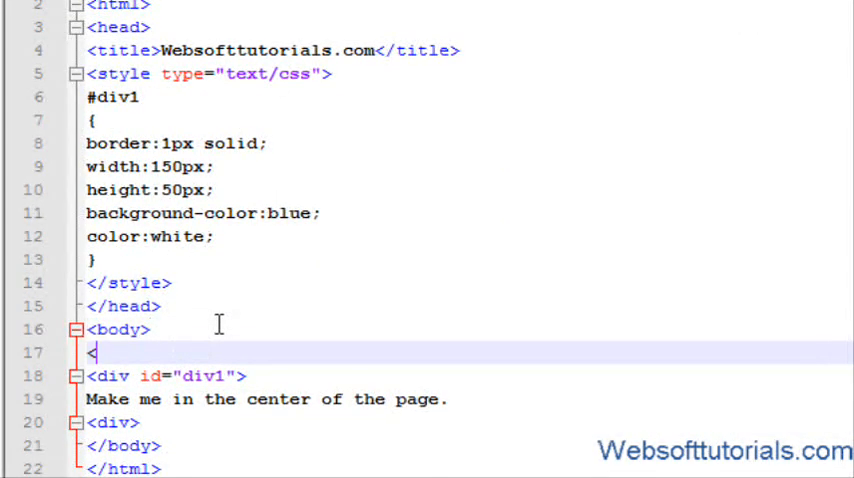
pyautogui.write('center>')
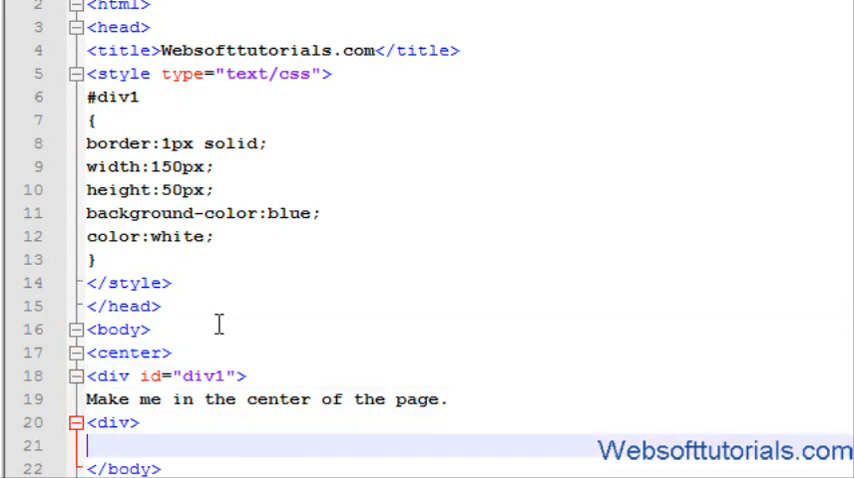
pyautogui.write('</ce')
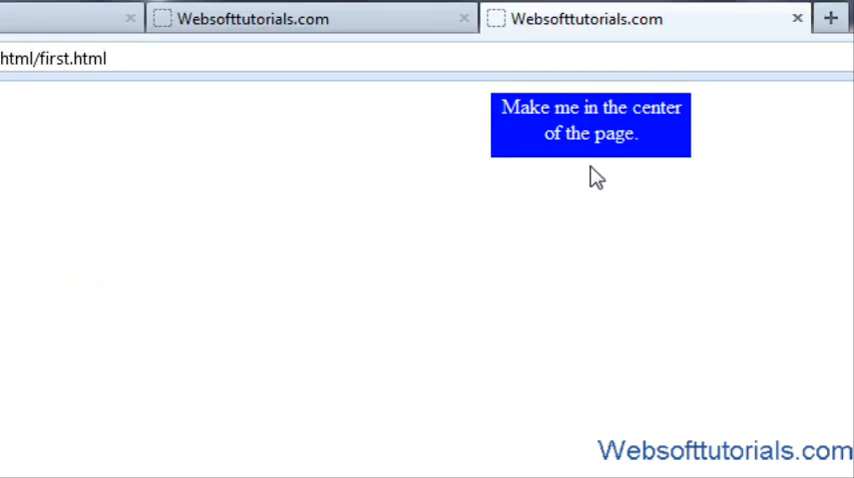
pyautogui.moveTo(612, 167)
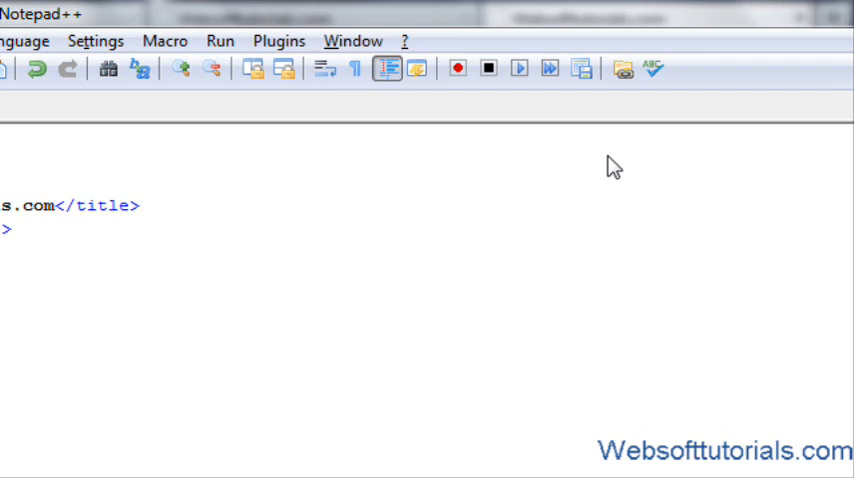
pyautogui.moveTo(265, 208)
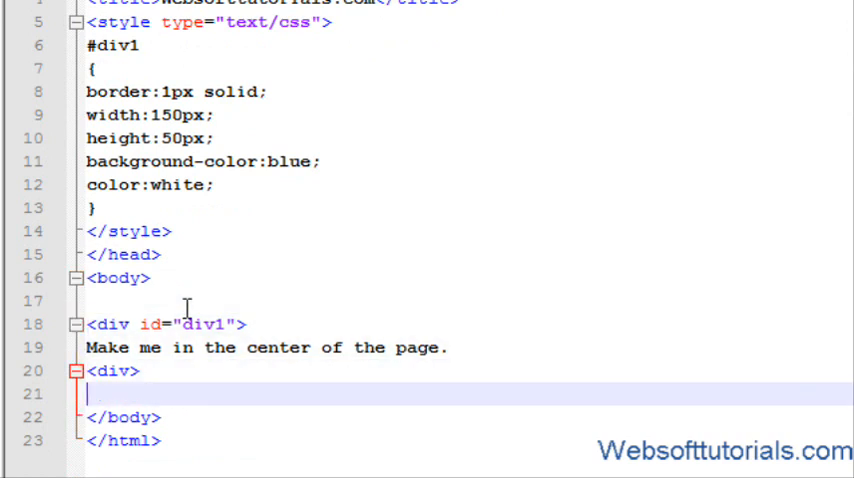
pyautogui.scroll(3)
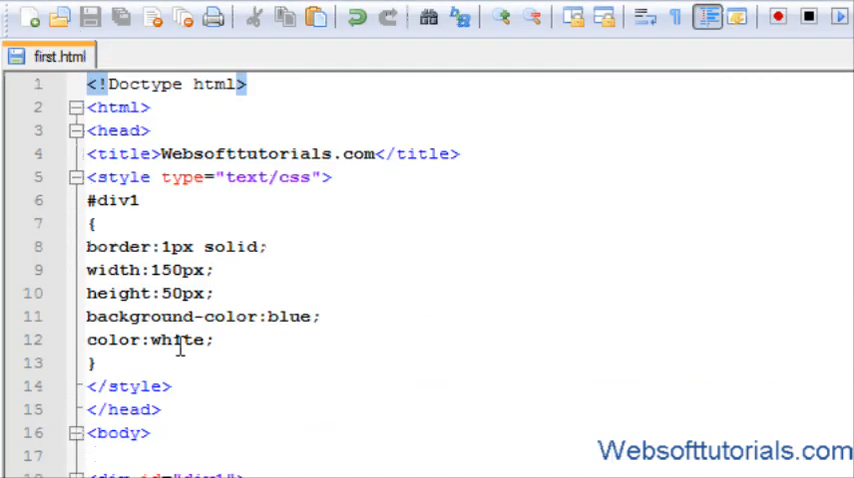
pyautogui.write('marg')
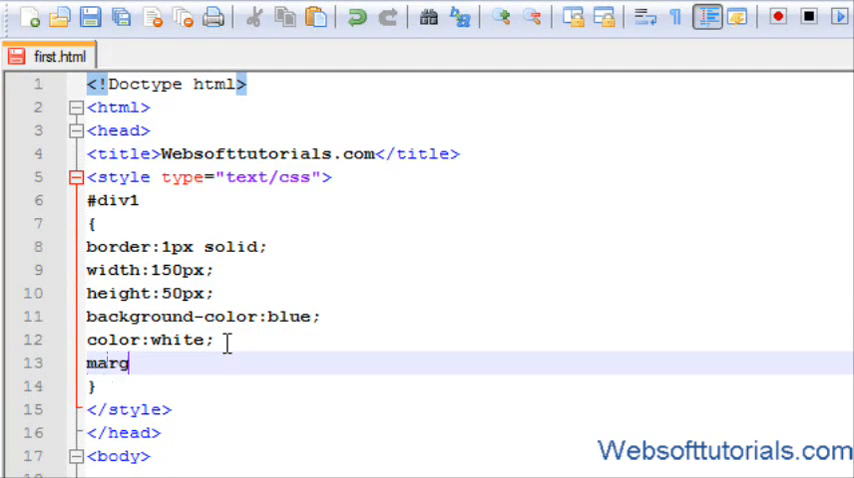